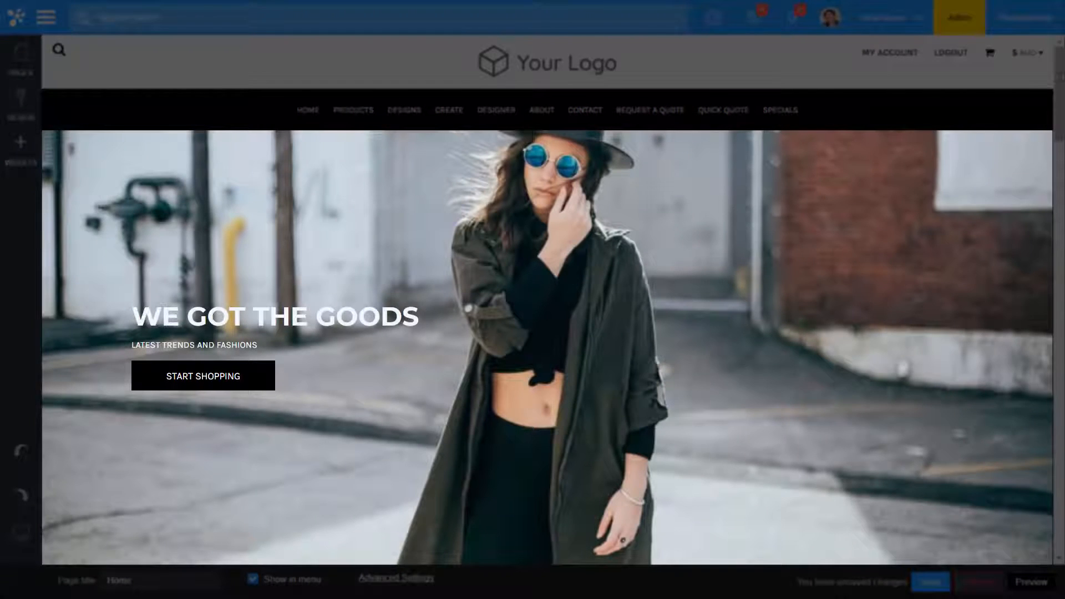
Step: Check the home page at tablet and mobile preview sizes, then return to desktop width
{"action": "scroll", "scroll_direction": "down", "scroll_amount": 3}
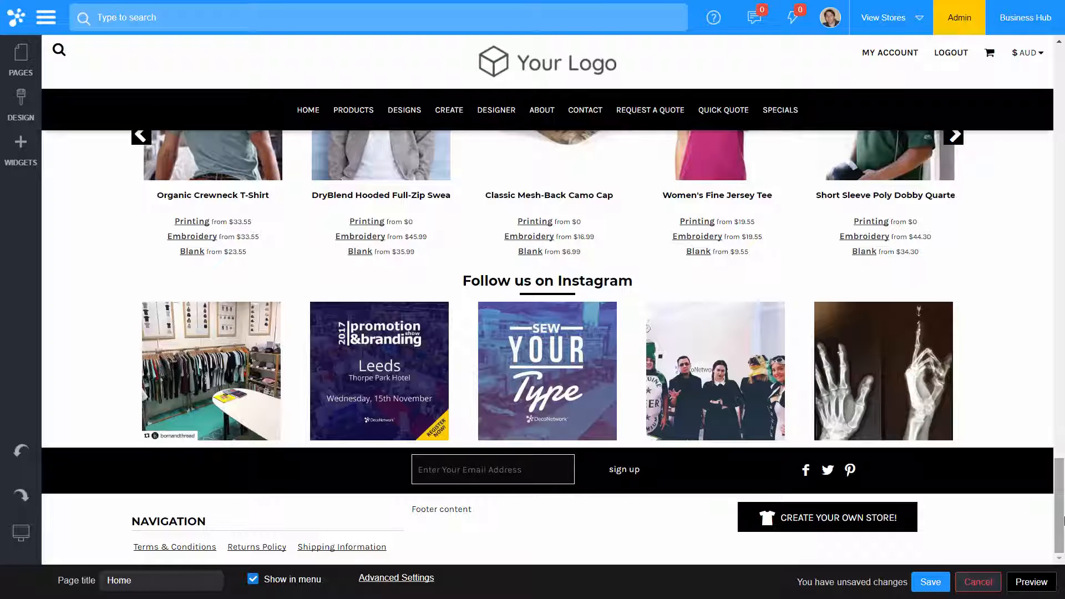
{"action": "scroll", "scroll_direction": "up", "scroll_amount": 3}
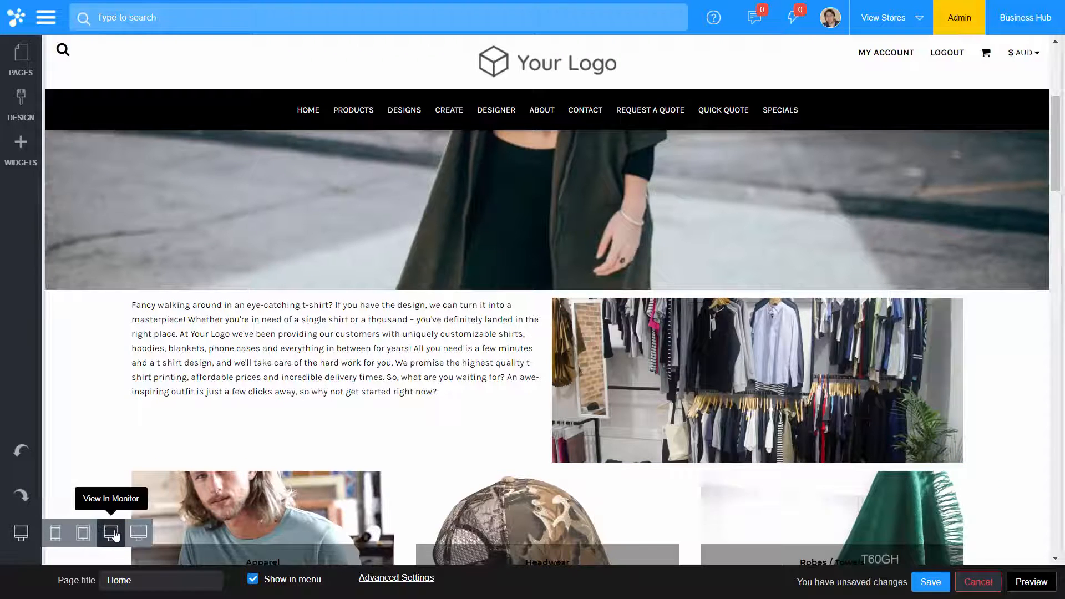
{"action": "left_click", "coordinate": [83, 533]}
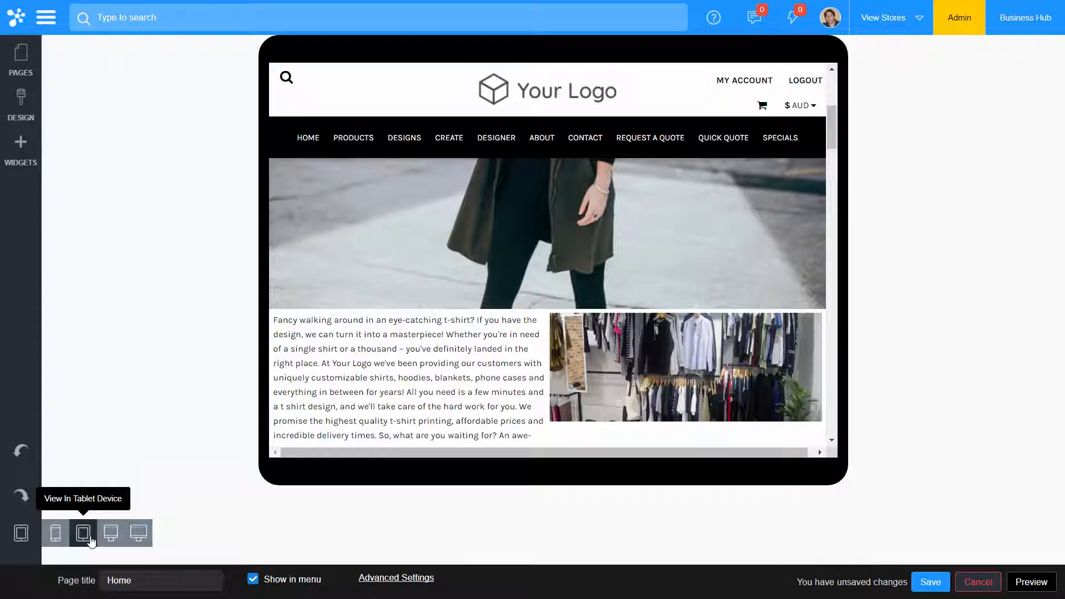
{"action": "left_click", "coordinate": [56, 533]}
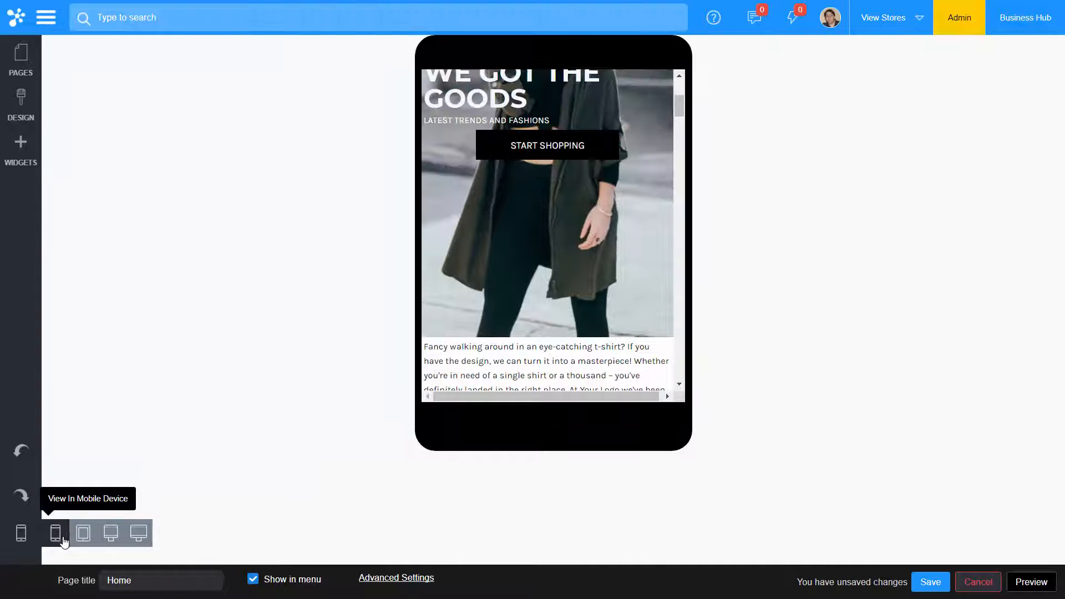
{"action": "scroll", "scroll_direction": "down", "scroll_amount": 3}
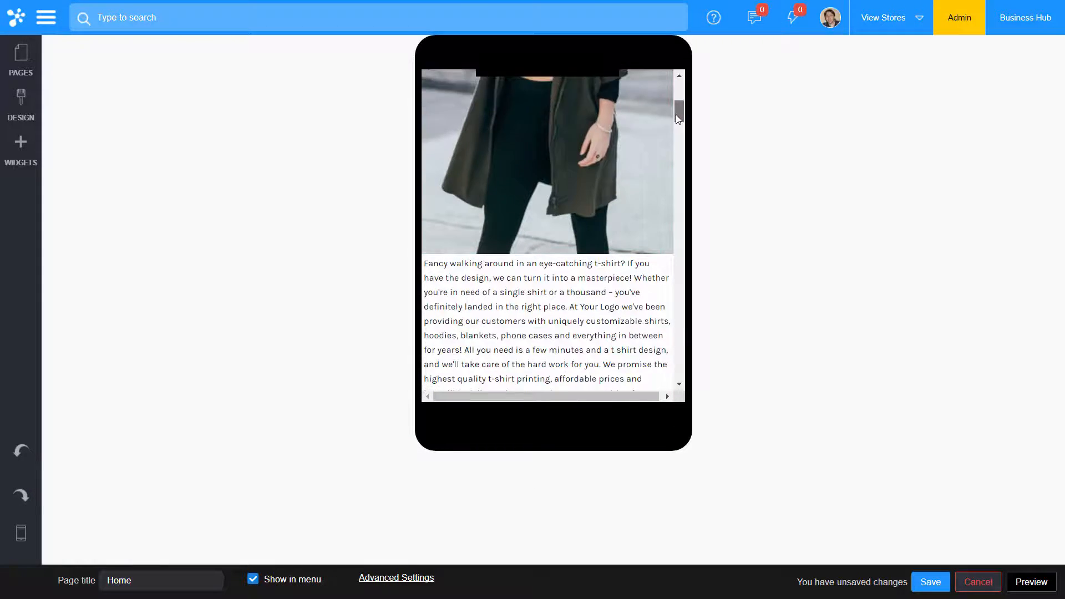
{"action": "scroll", "scroll_direction": "down", "scroll_amount": 3}
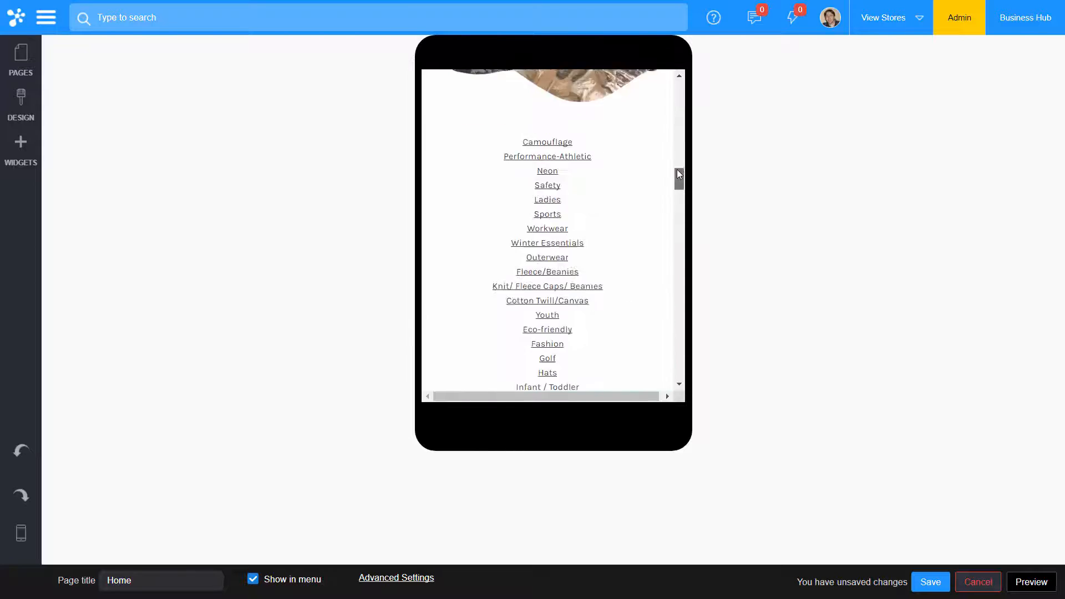
{"action": "scroll", "scroll_direction": "up", "scroll_amount": 3}
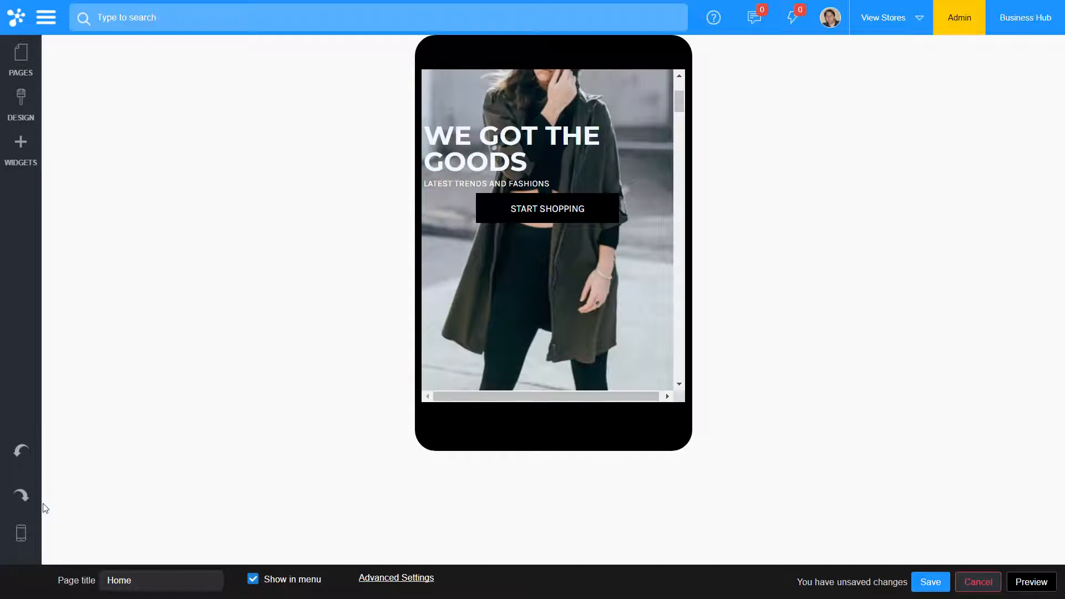
{"action": "left_click", "coordinate": [141, 533]}
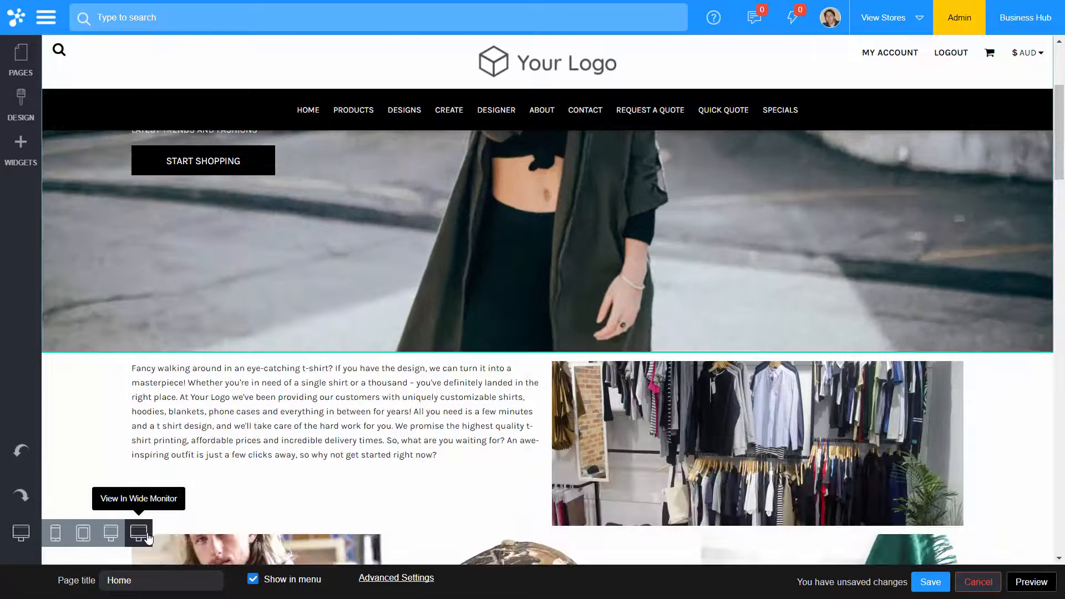
{"action": "left_click", "coordinate": [141, 533]}
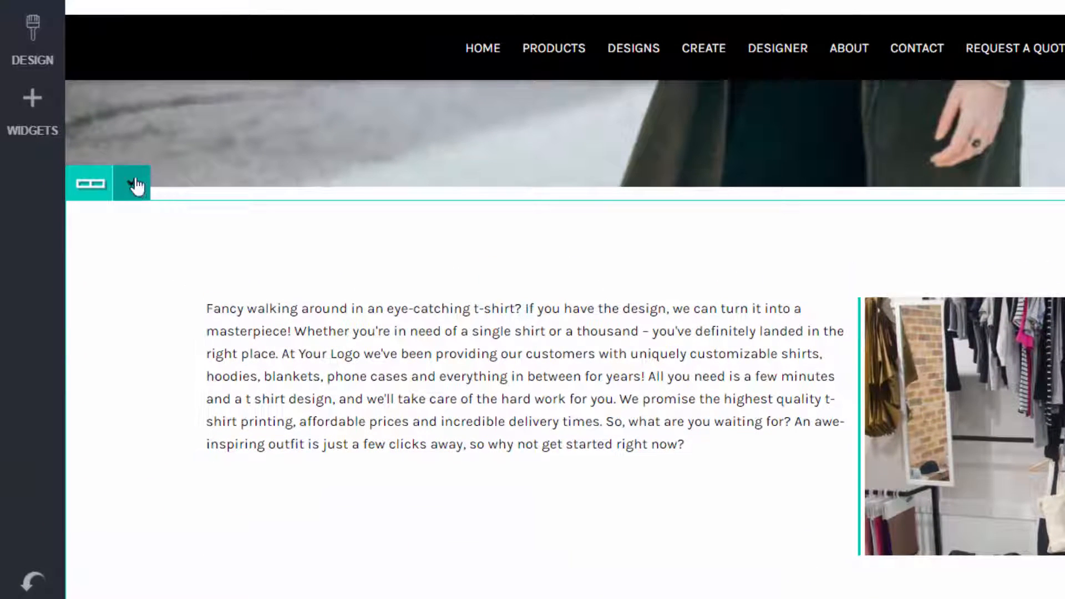
Step: Set the body row to 3 fluid columns via Row Settings and select the new empty column
{"action": "left_click", "coordinate": [131, 184]}
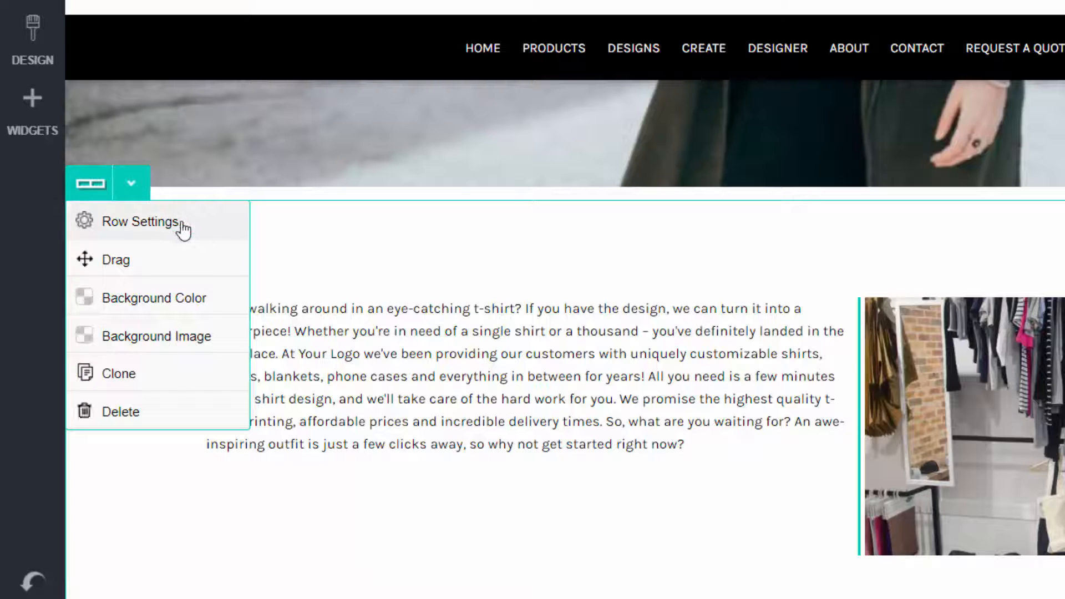
{"action": "left_click", "coordinate": [141, 222]}
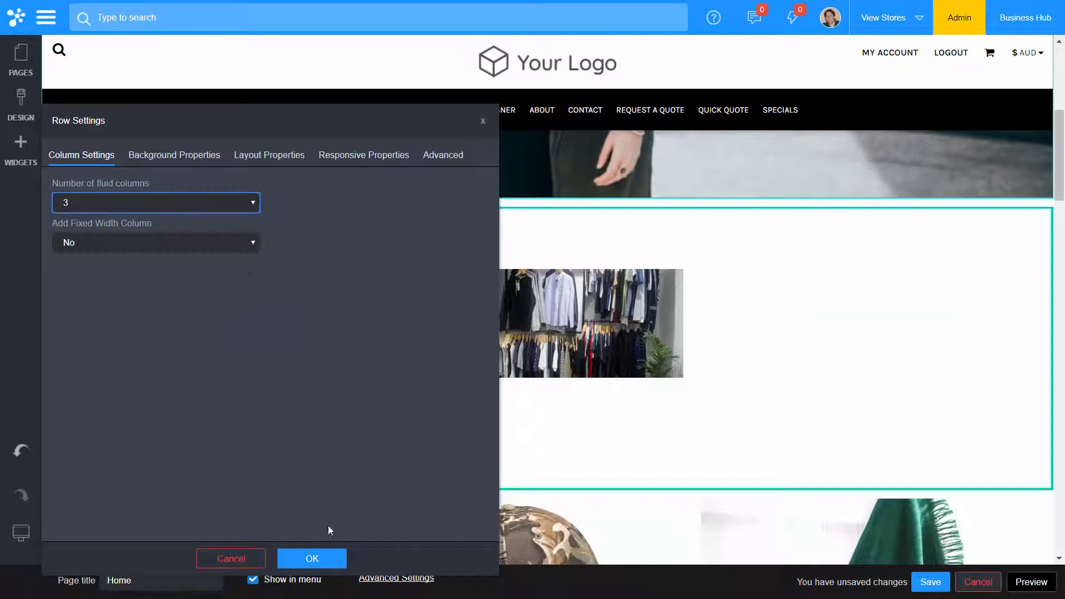
{"action": "left_click", "coordinate": [310, 559]}
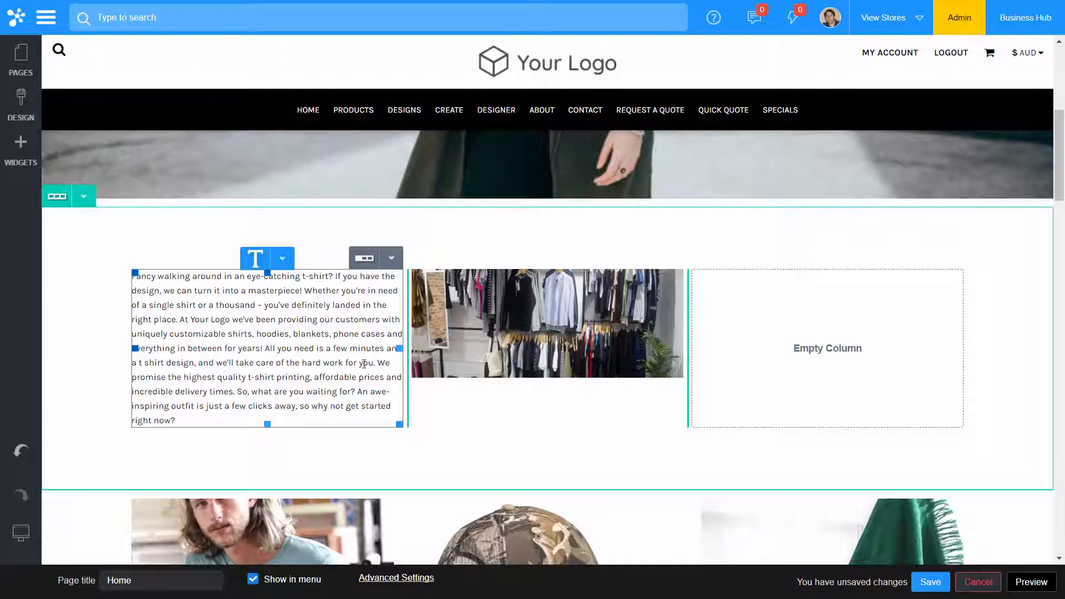
{"action": "left_click", "coordinate": [759, 383]}
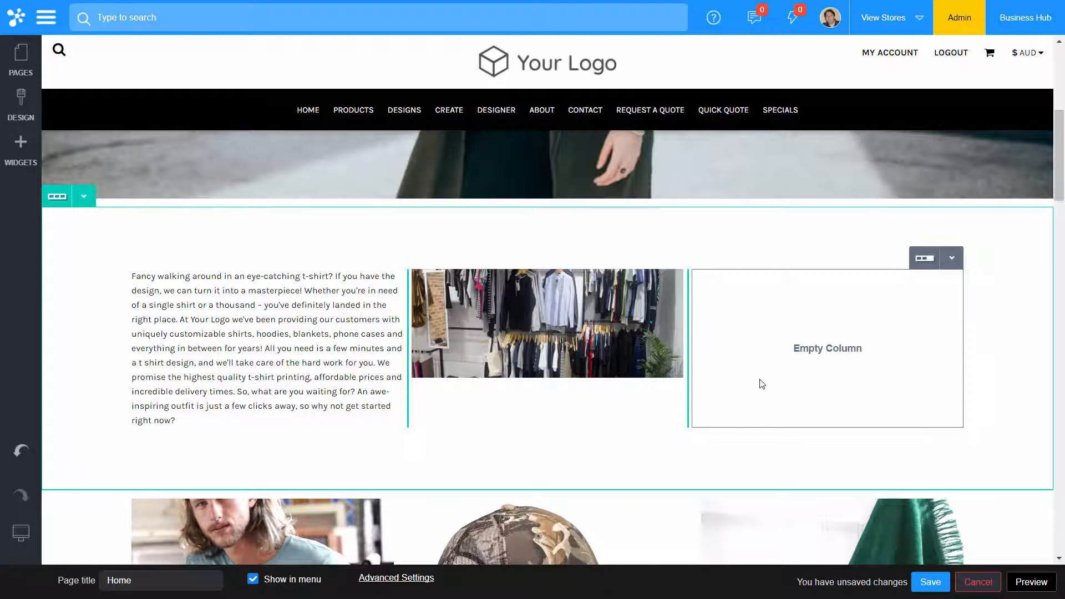